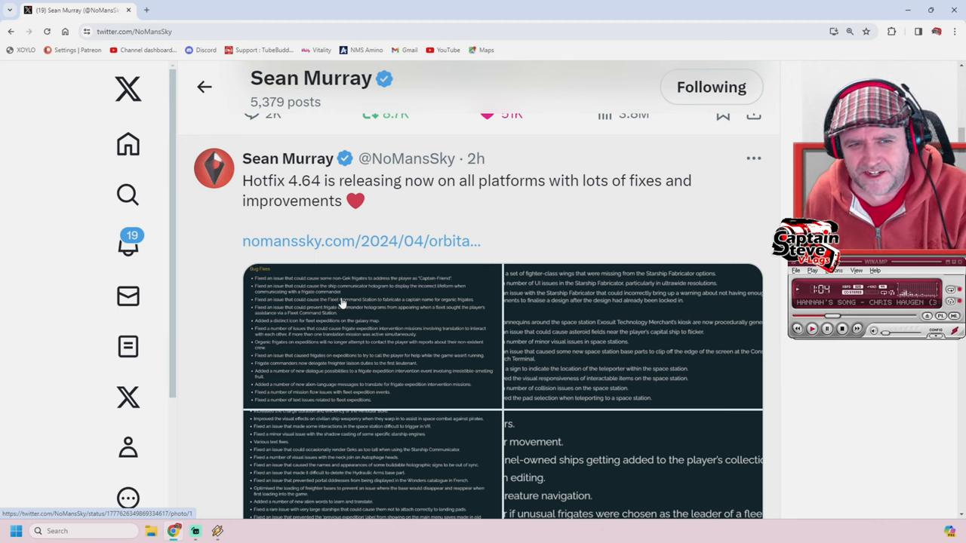
mouse_move(150, 100)
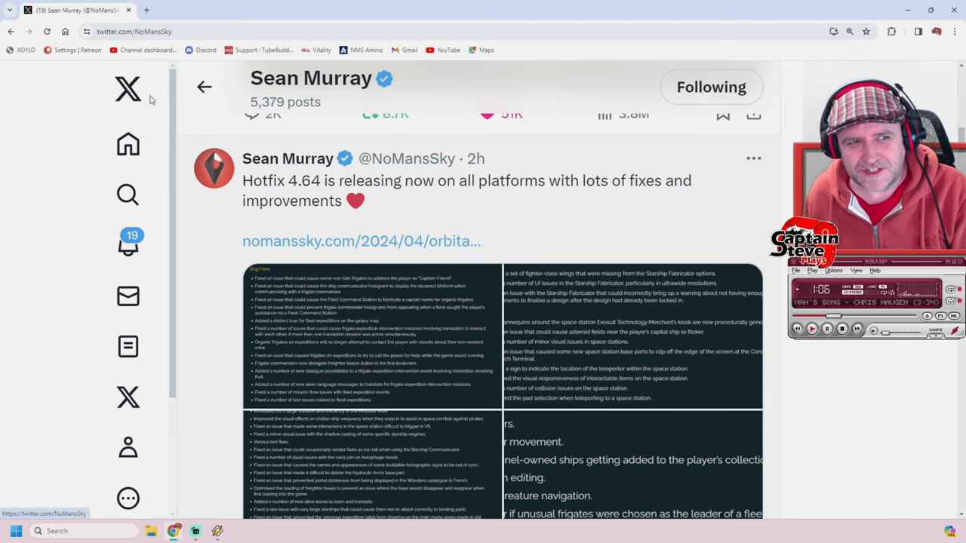
mouse_move(534, 232)
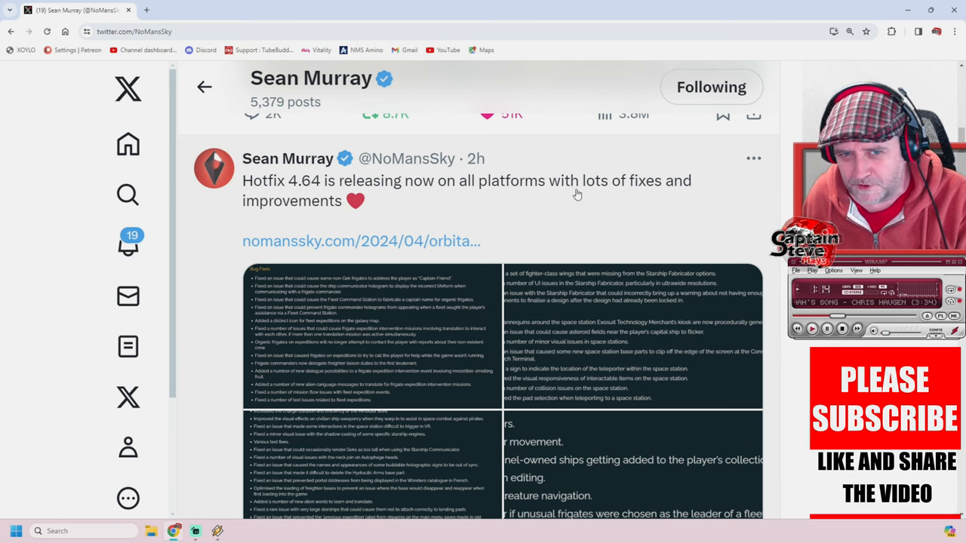
mouse_move(476, 220)
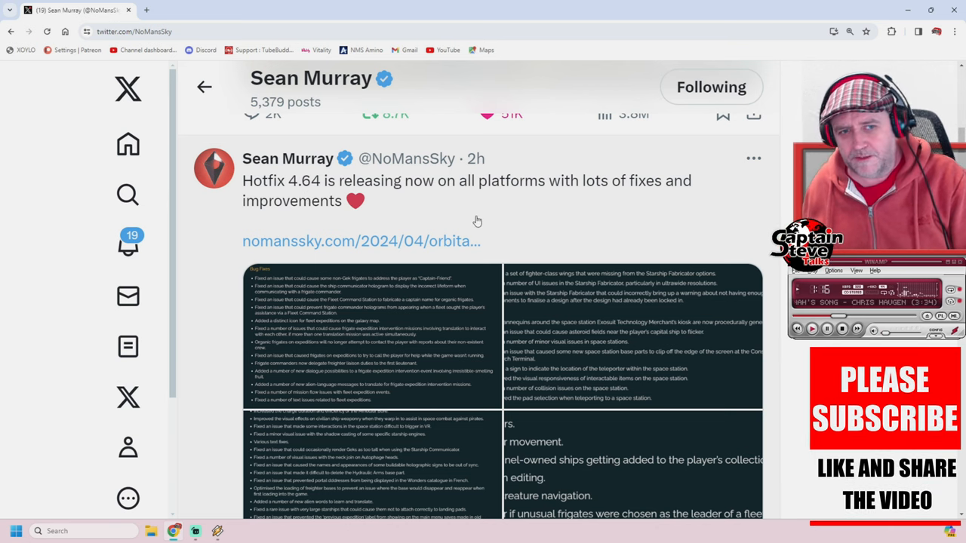
mouse_move(411, 249)
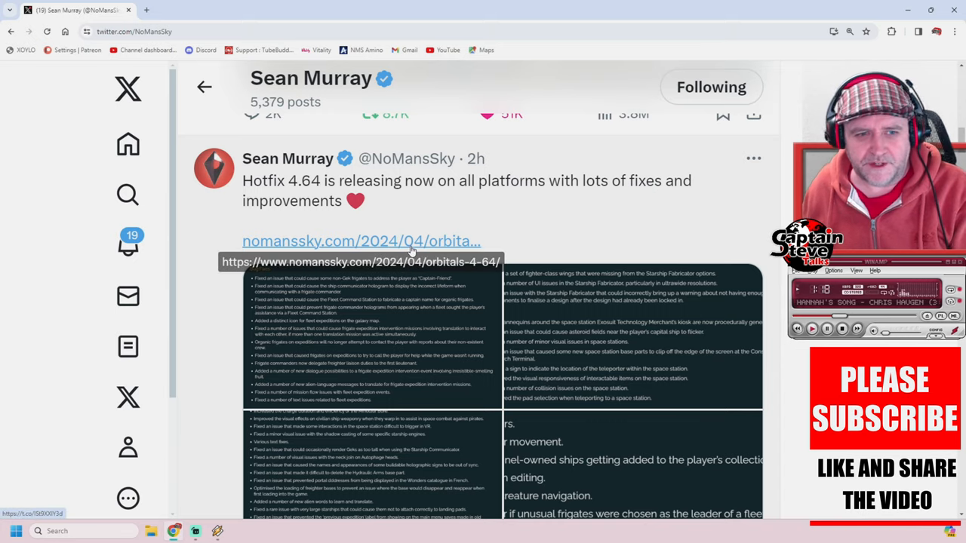
Follow the nomanssky.com link to the Orbitals Patch 4.64 notes and reach the Bug Fixes list.
click(361, 241)
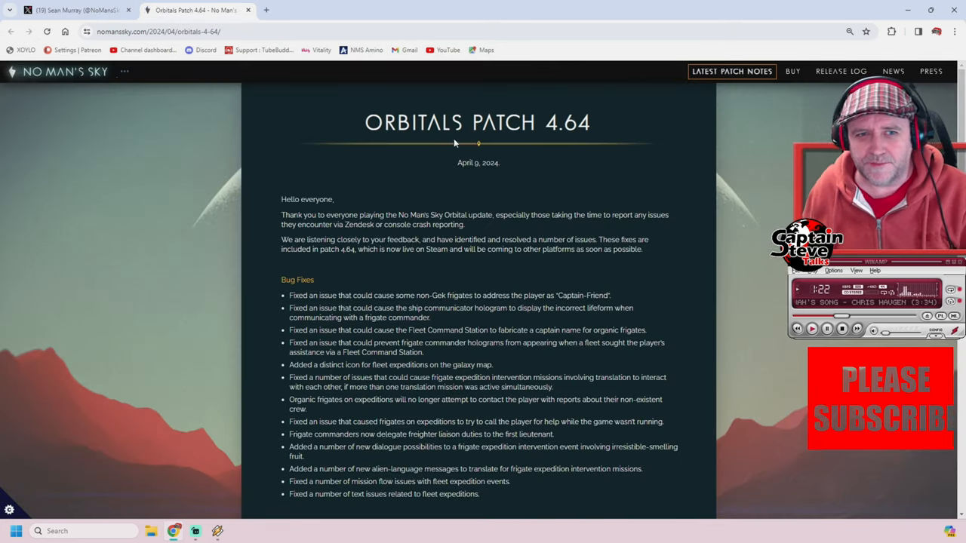
mouse_move(589, 140)
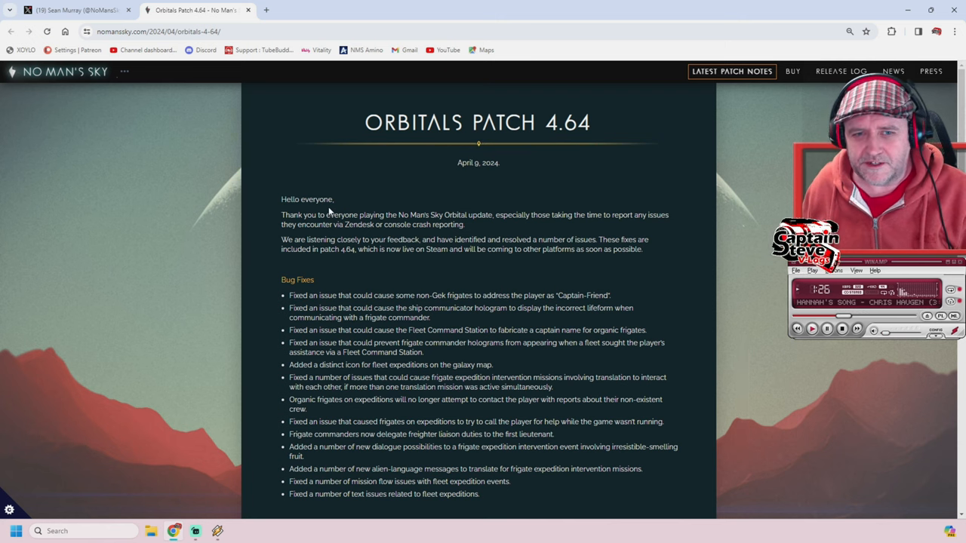
scroll(down, 3)
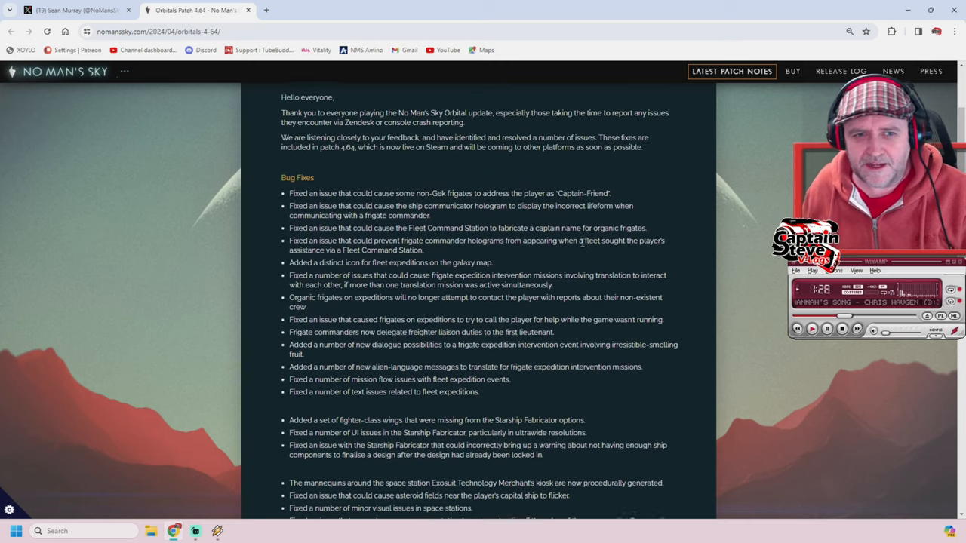
scroll(down, 3)
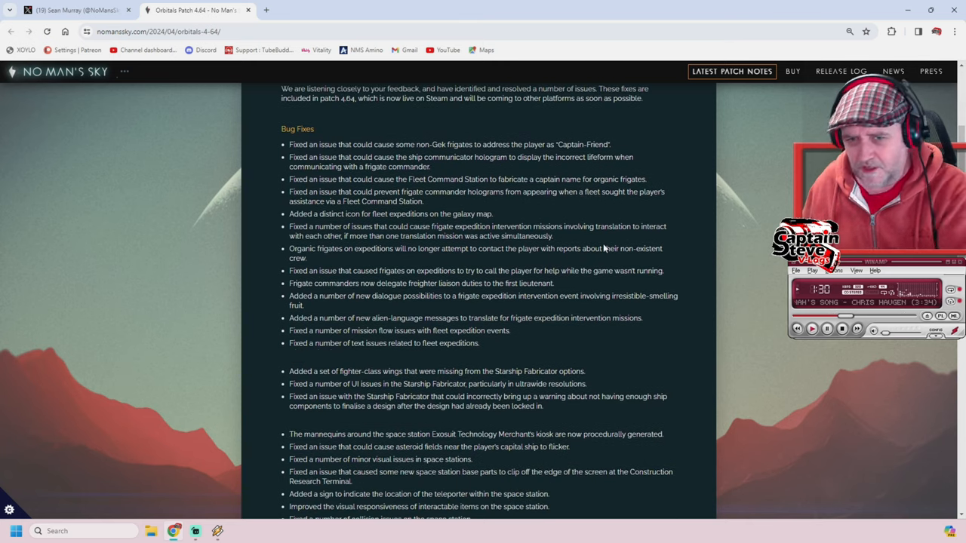
mouse_move(637, 238)
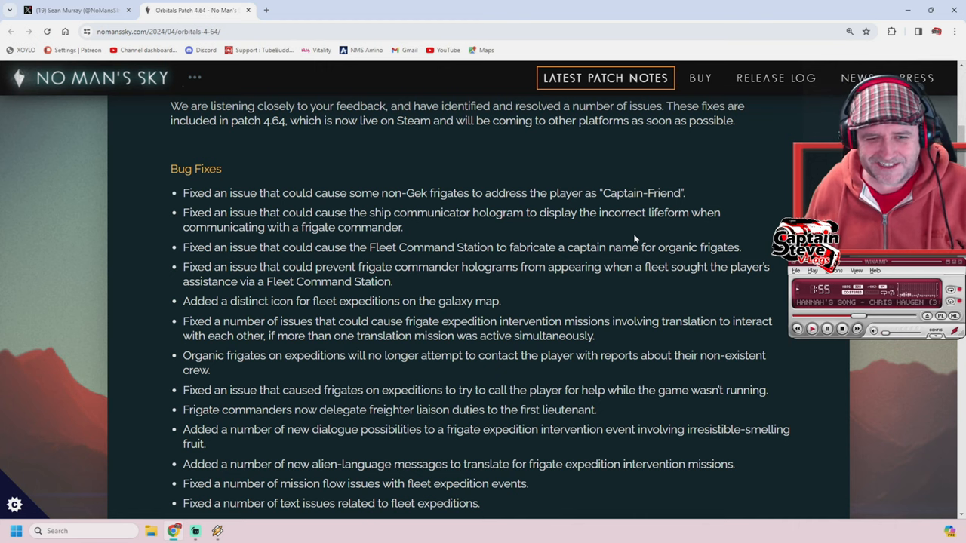
Read past the fleet expedition fixes through the Starship Fabricator and space station sections.
scroll(down, 3)
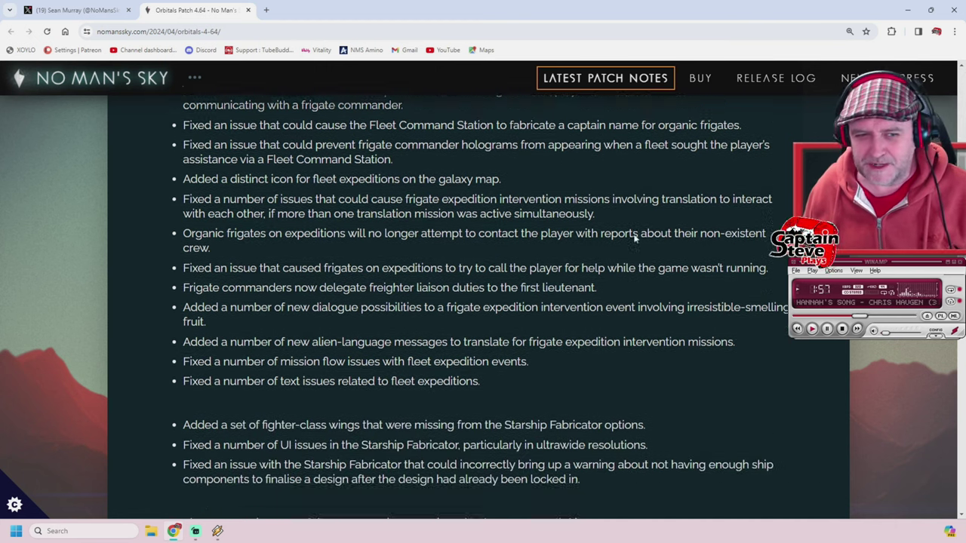
scroll(down, 3)
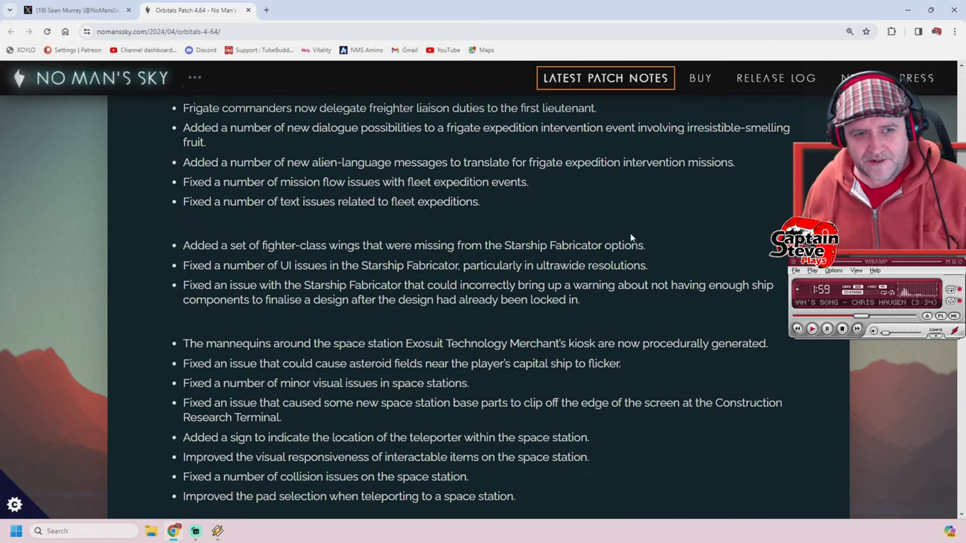
scroll(down, 3)
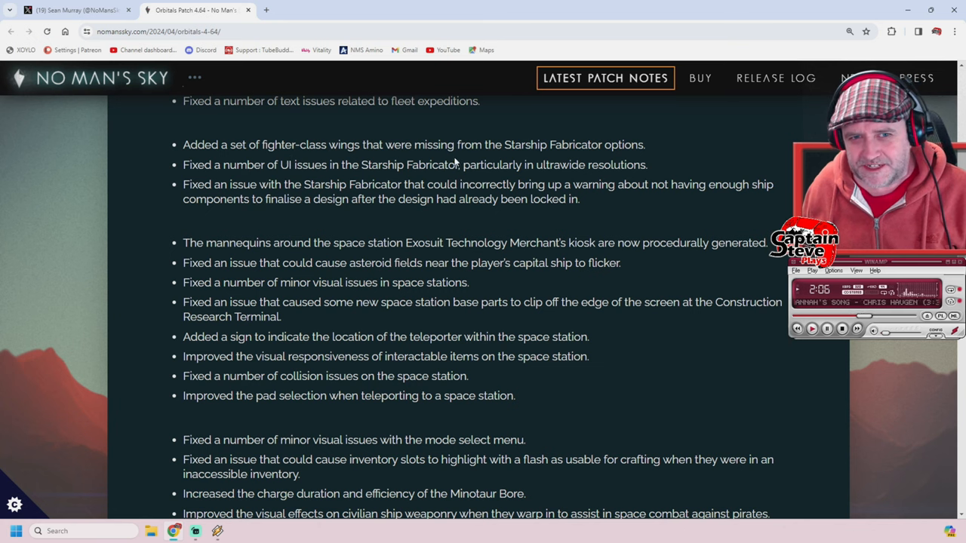
mouse_move(620, 158)
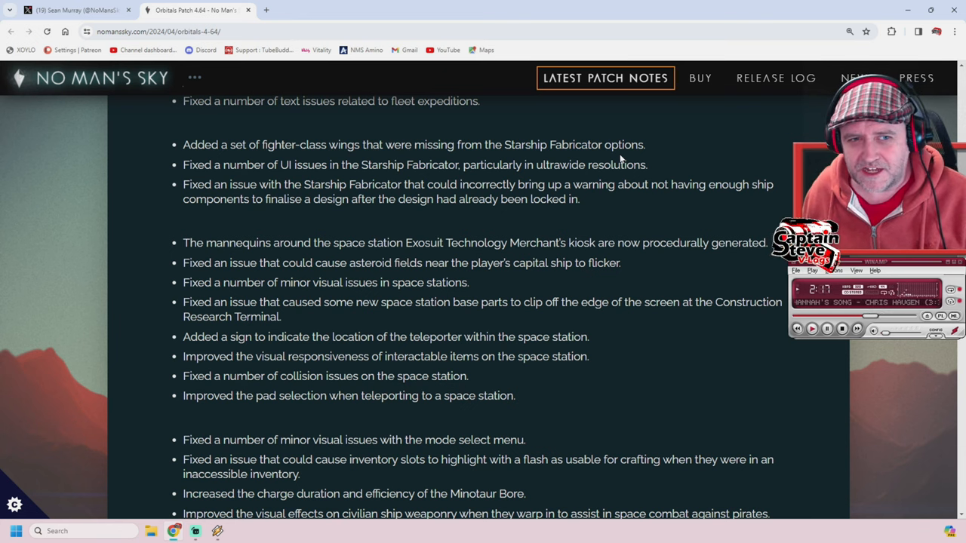
mouse_move(693, 156)
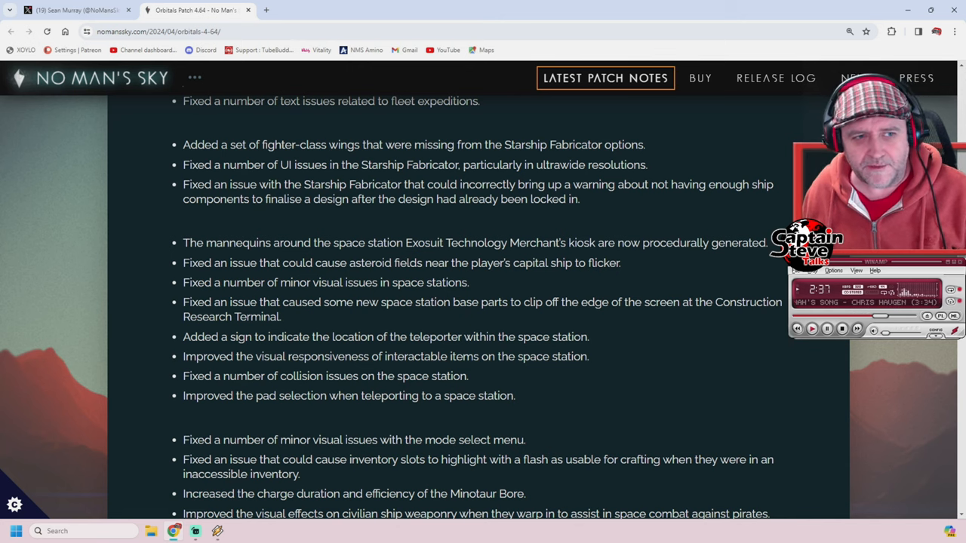
Read the mode select menu and inventory fixes down to the Starship Communicator and Autophage head entries.
scroll(down, 3)
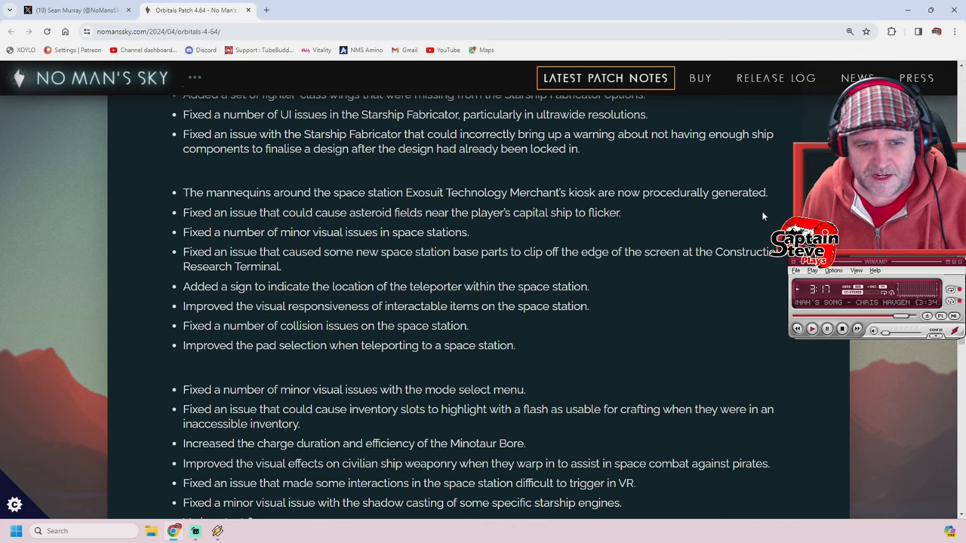
scroll(down, 3)
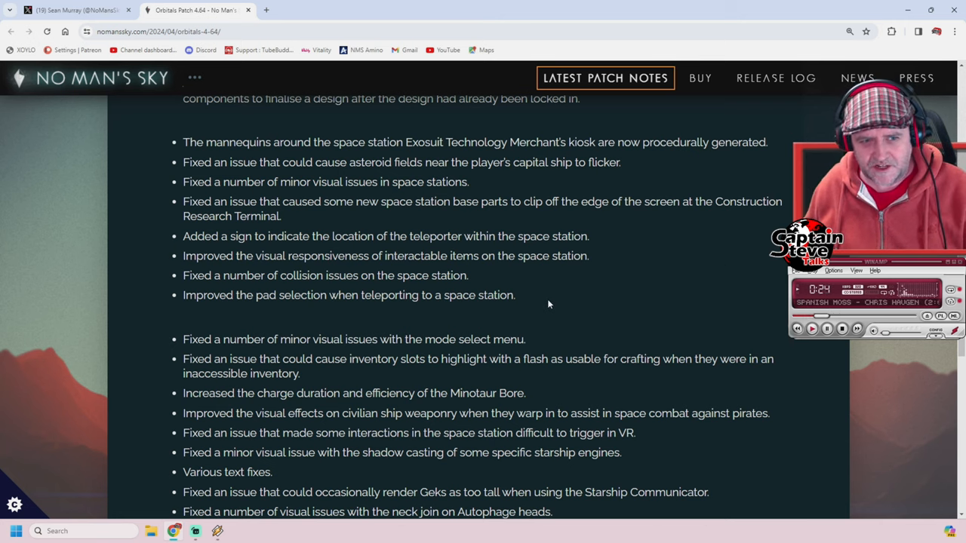
Select the space station collision fix line, then read on past Hydraulic Arms and Wonders catalogue fixes.
double_click(450, 274)
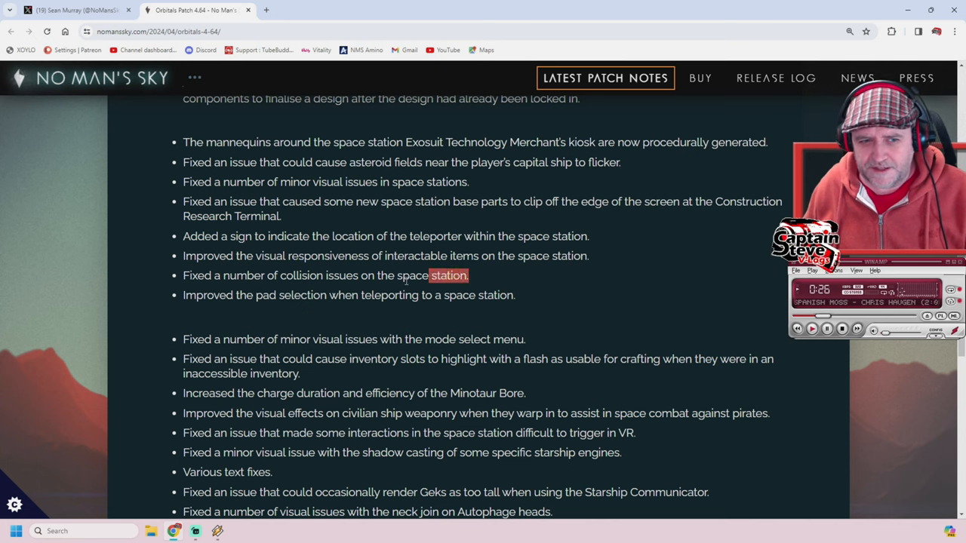
triple_click(325, 275)
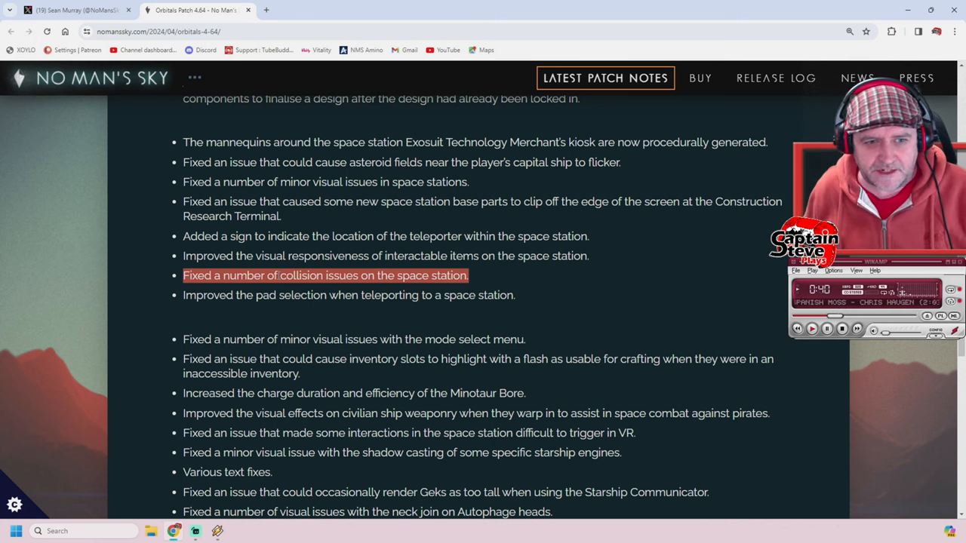
scroll(down, 3)
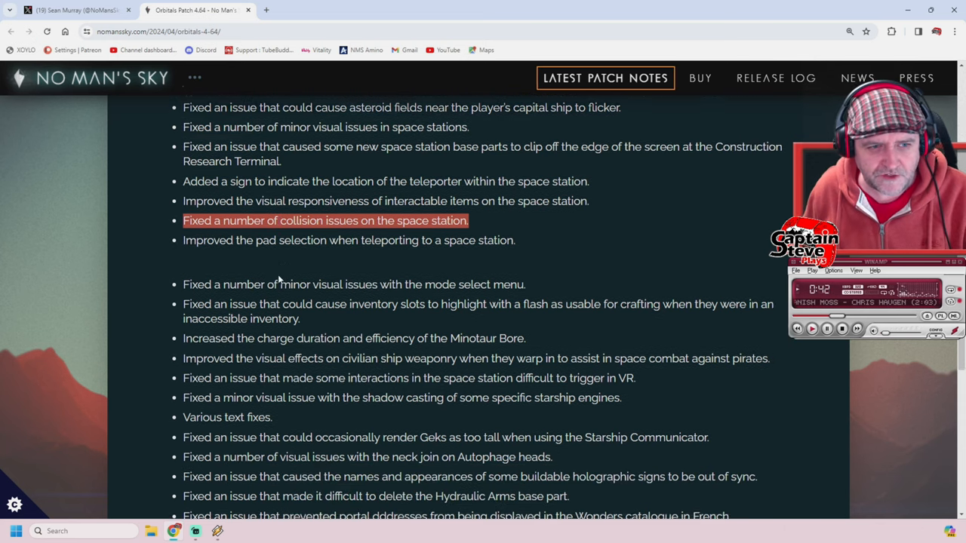
scroll(down, 3)
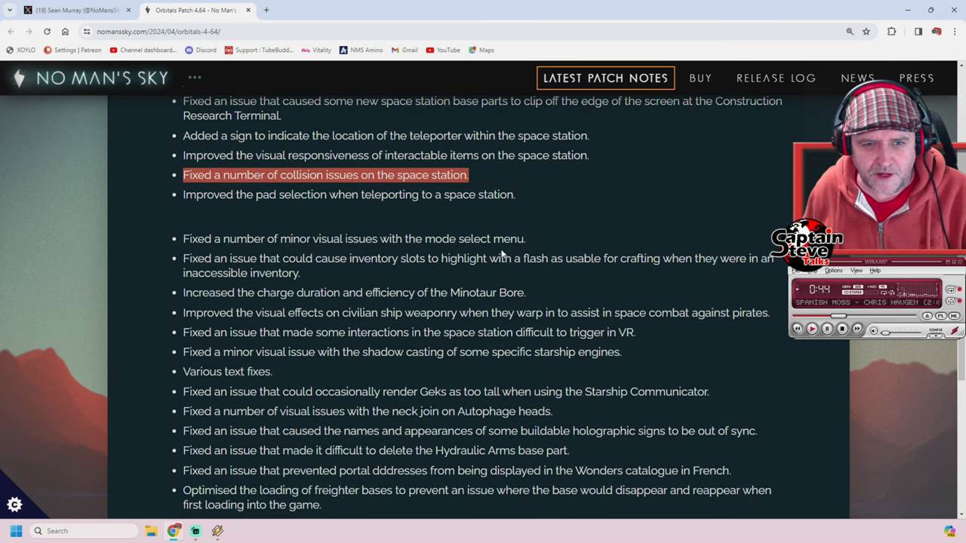
scroll(down, 3)
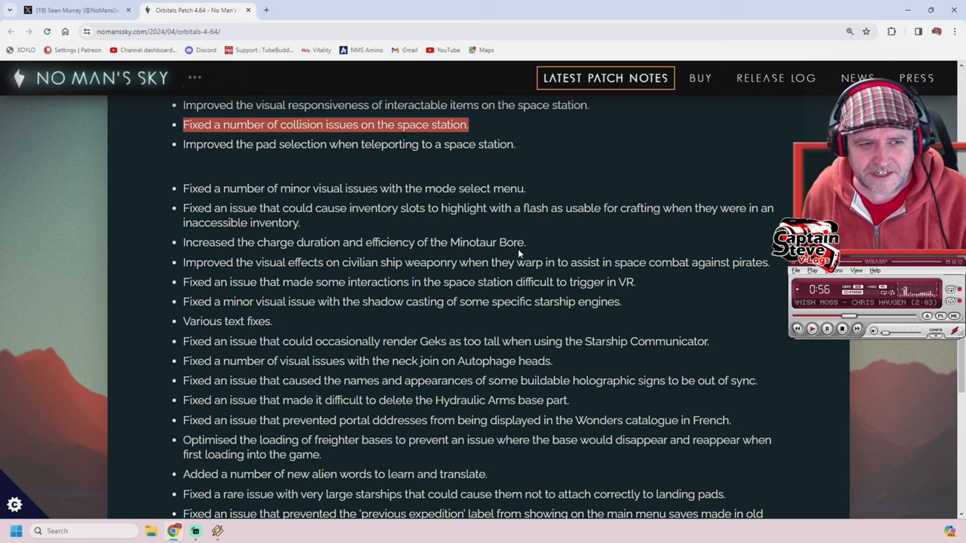
Read the Space Anomaly mission, hologram, Economy Scanner and trade surge timer fixes.
scroll(down, 3)
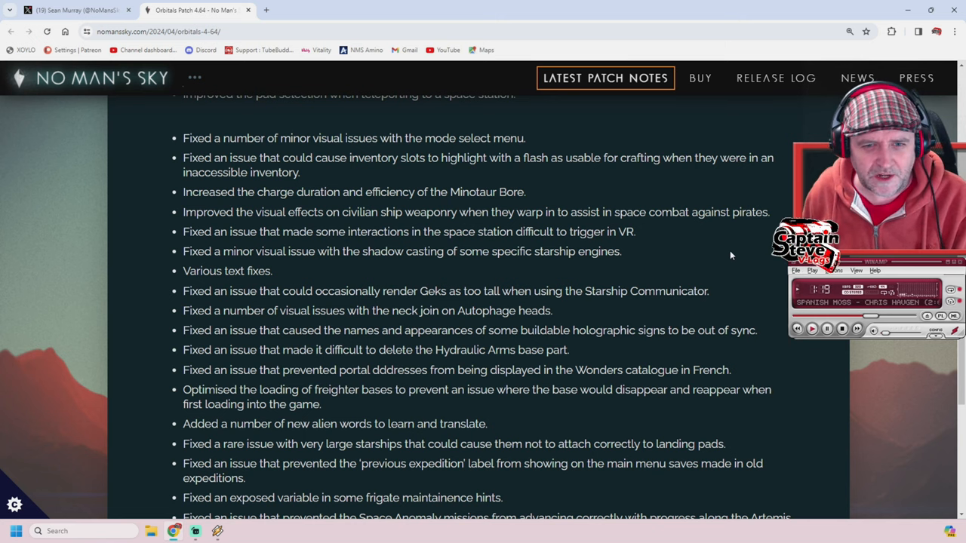
scroll(down, 3)
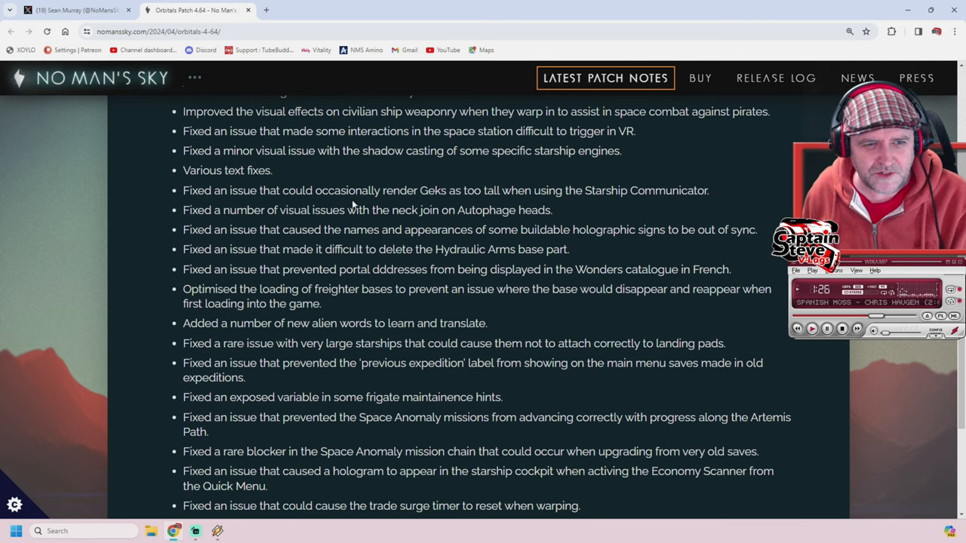
mouse_move(435, 202)
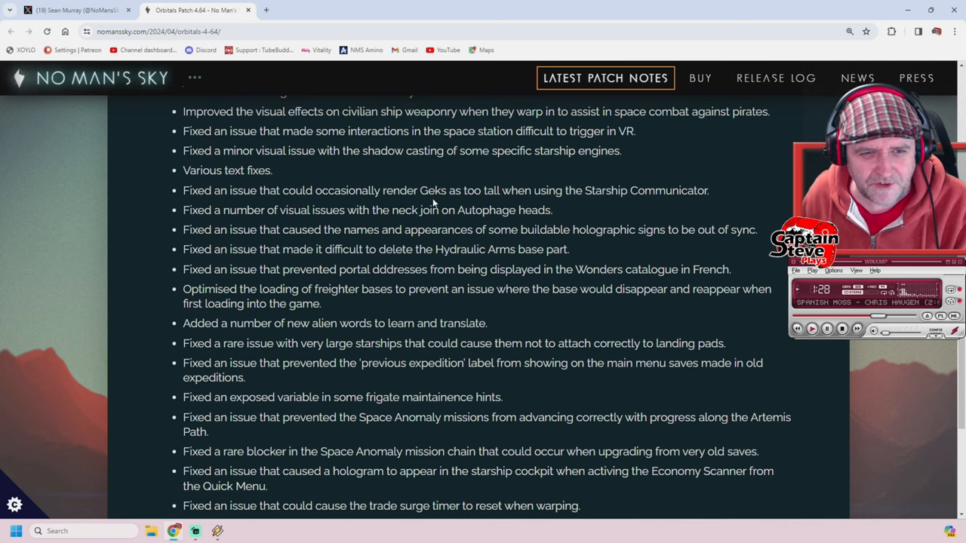
mouse_move(596, 205)
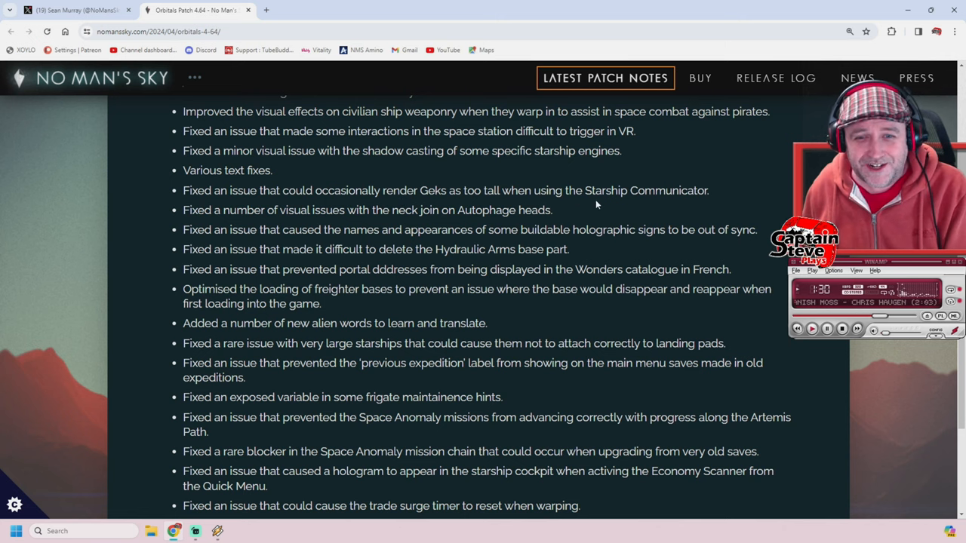
mouse_move(710, 210)
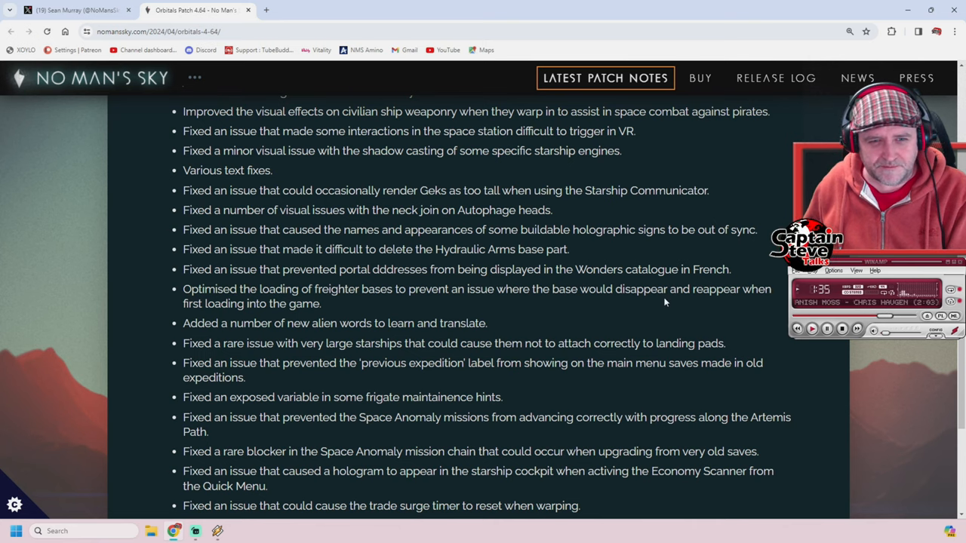
mouse_move(692, 306)
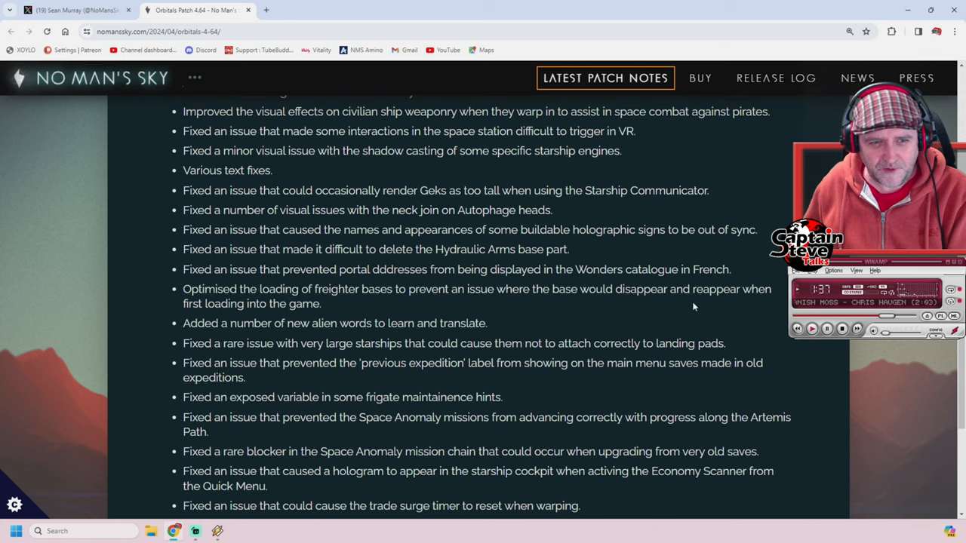
double_click(501, 249)
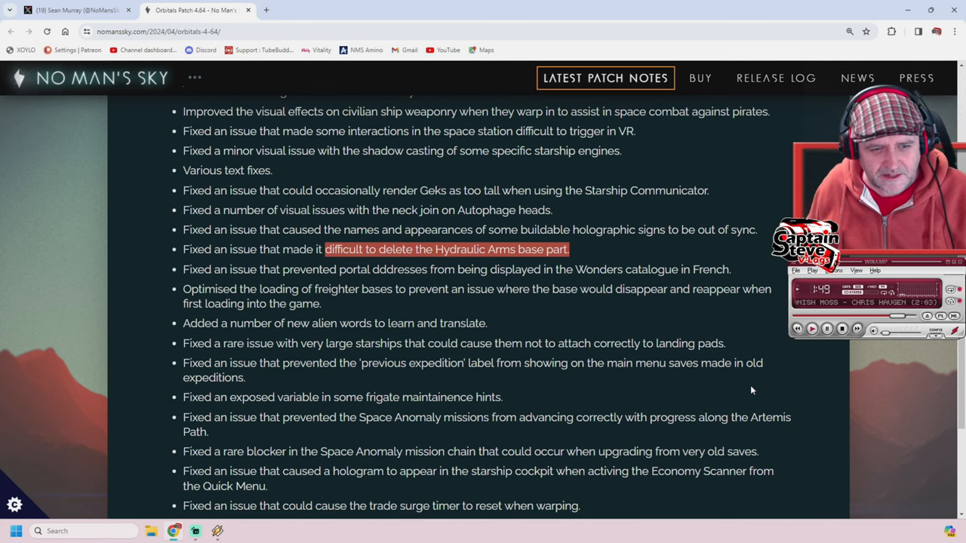
scroll(down, 3)
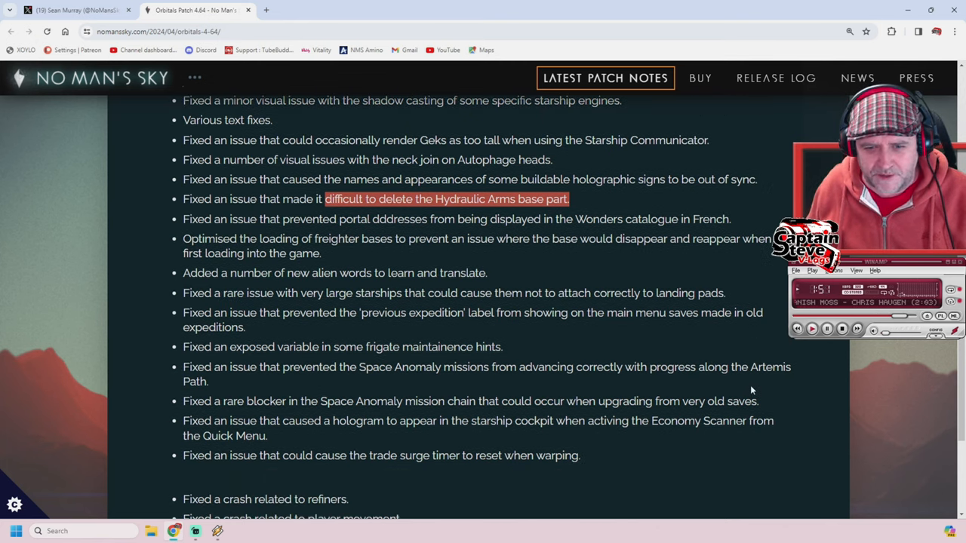
mouse_move(821, 454)
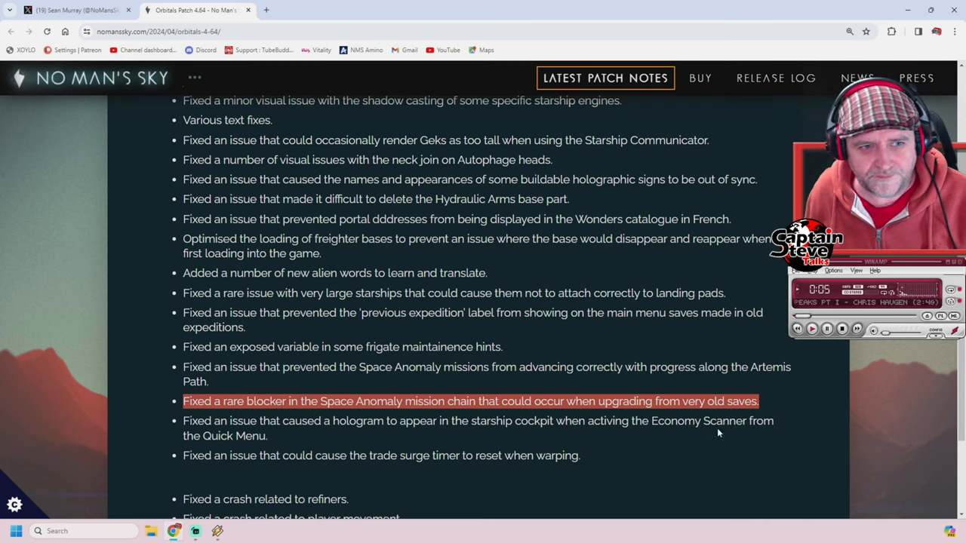
mouse_move(519, 230)
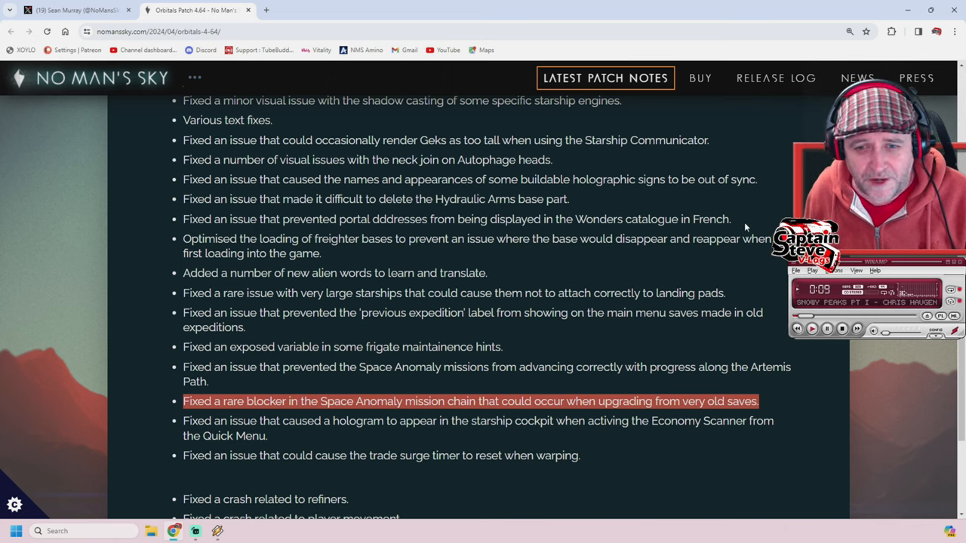
mouse_move(731, 292)
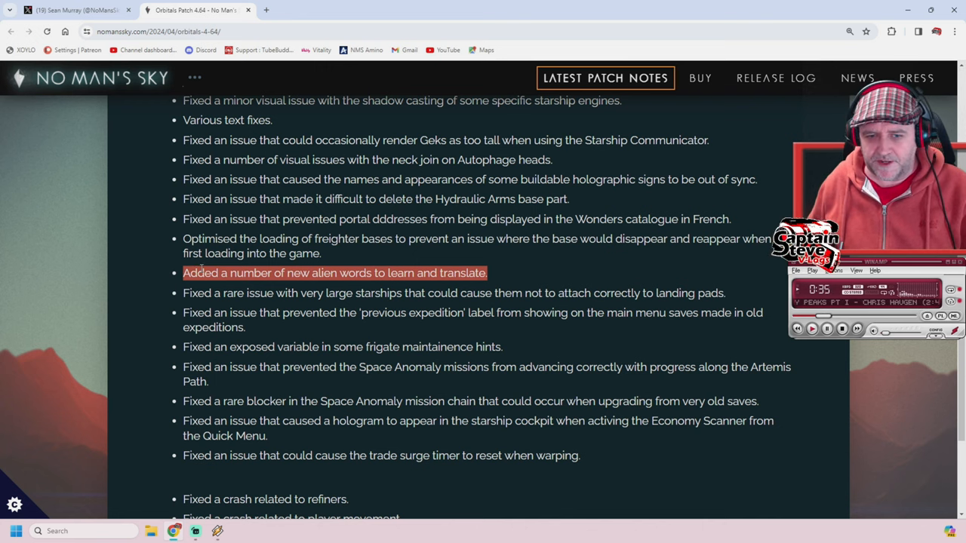
Read the last fixes and Hello Games' sign-off, then move back up to the fleet expedition fixes.
scroll(down, 3)
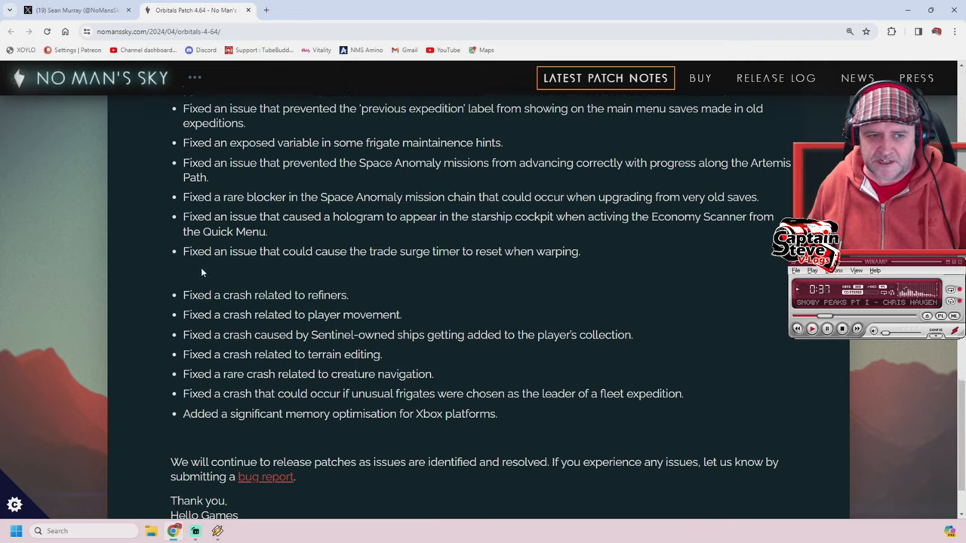
scroll(down, 3)
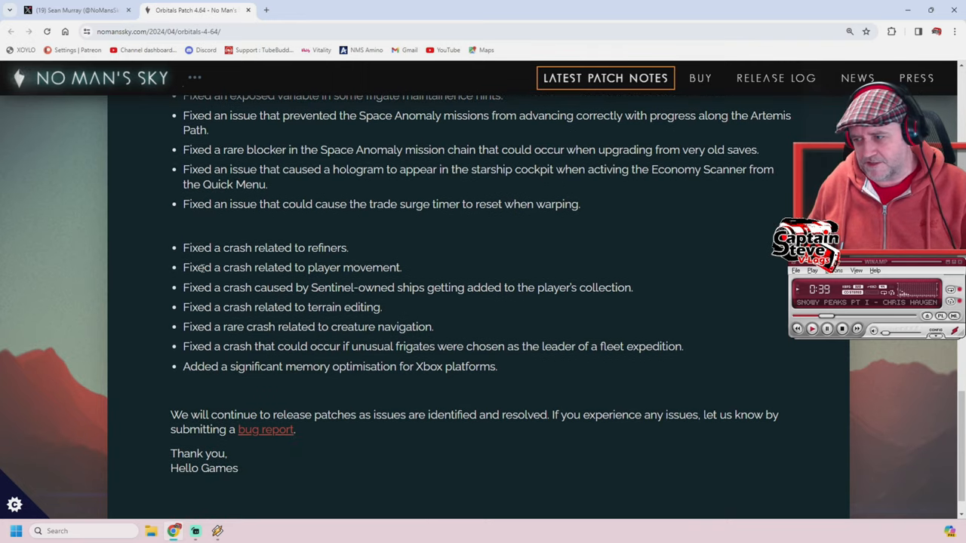
scroll(down, 3)
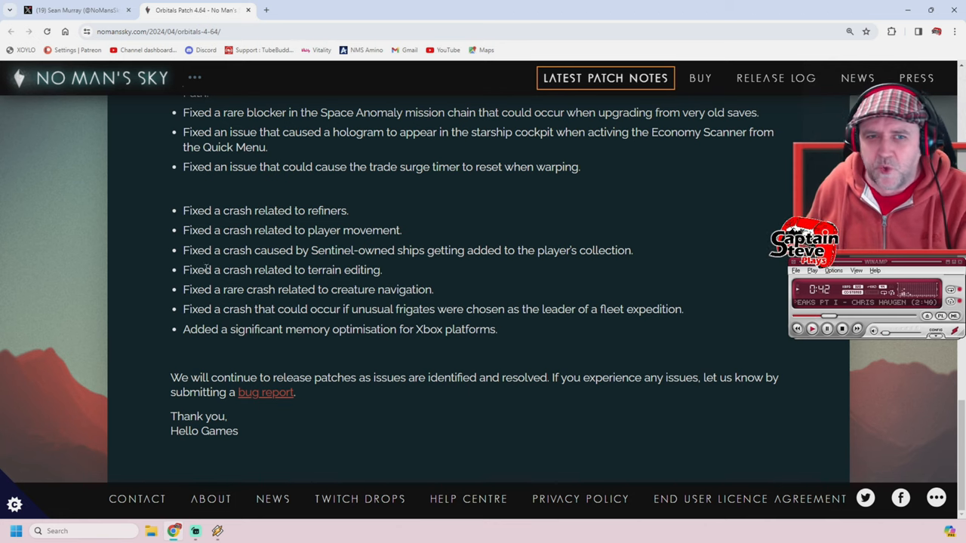
scroll(up, 3)
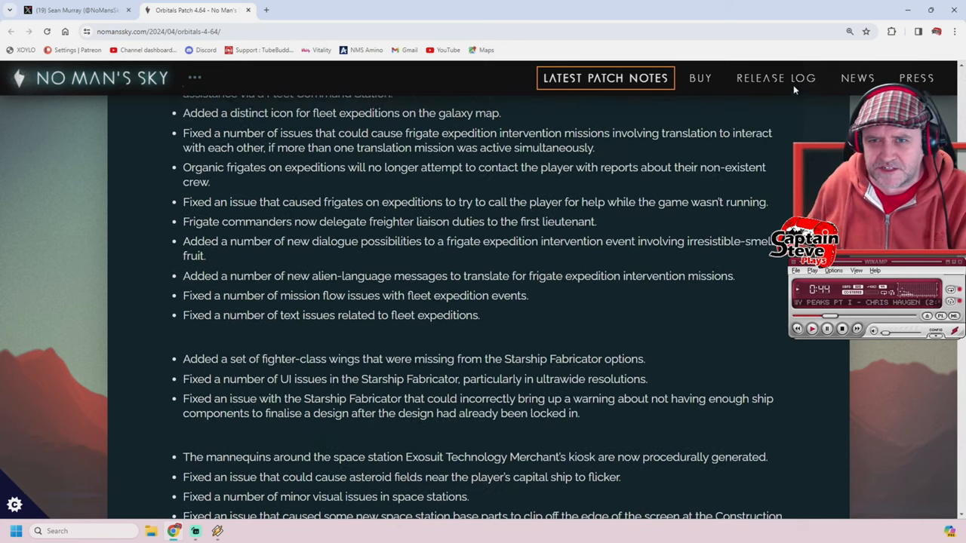
Go to the Release Log page, where Orbital 4.64 is the latest entry.
click(775, 78)
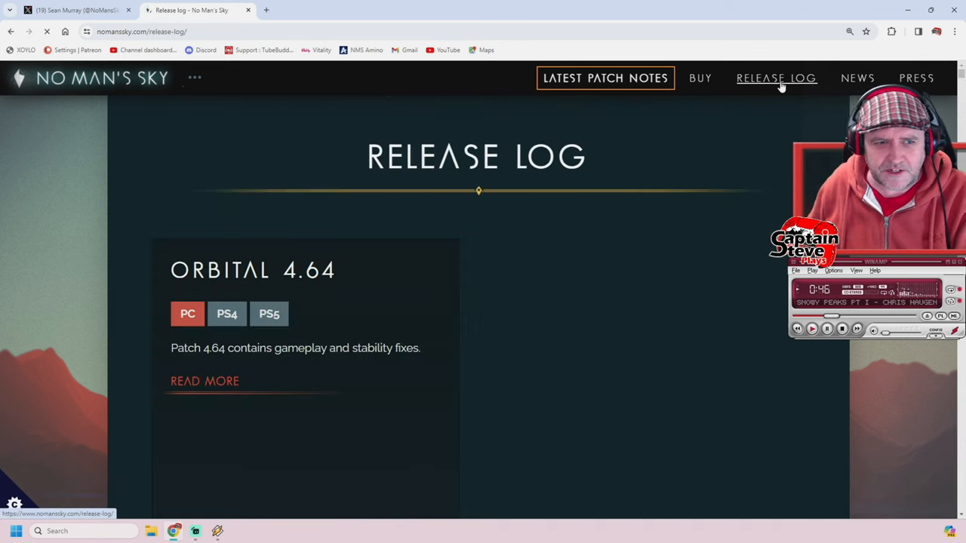
mouse_move(466, 308)
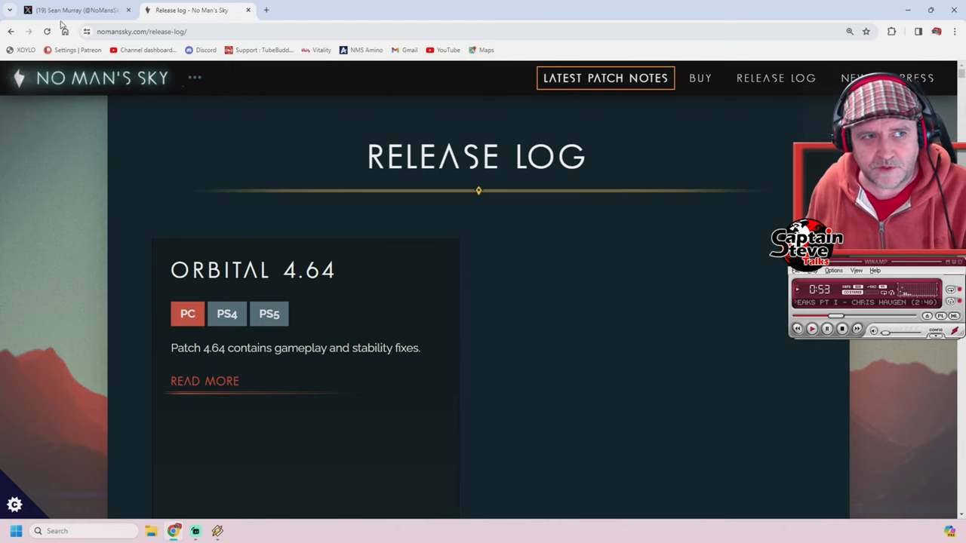
Switch to the X tab showing Sean Murray's Hotfix 4.64 announcement post.
click(73, 9)
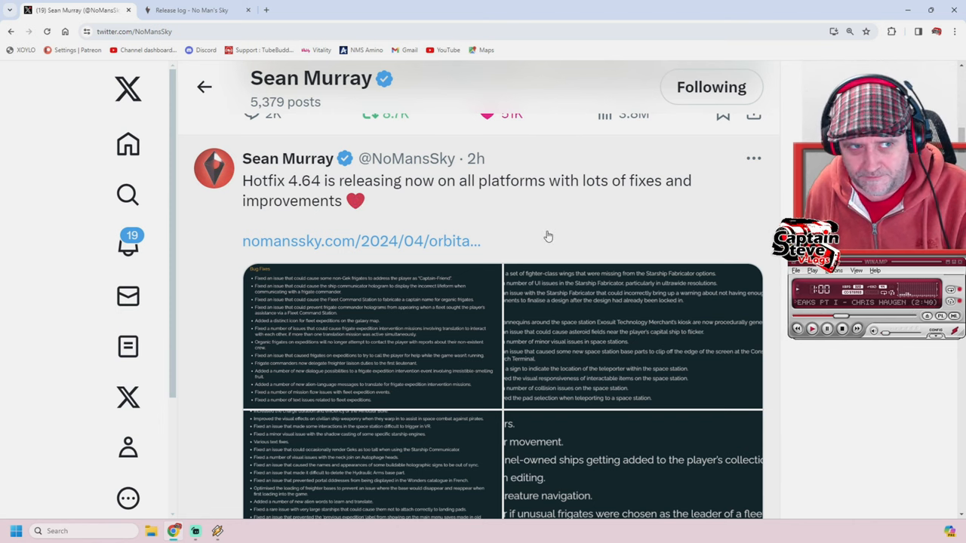
Return to the Release Log and compare the platform badges of 4.63, 4.62 and 4.61 with 4.64.
click(190, 9)
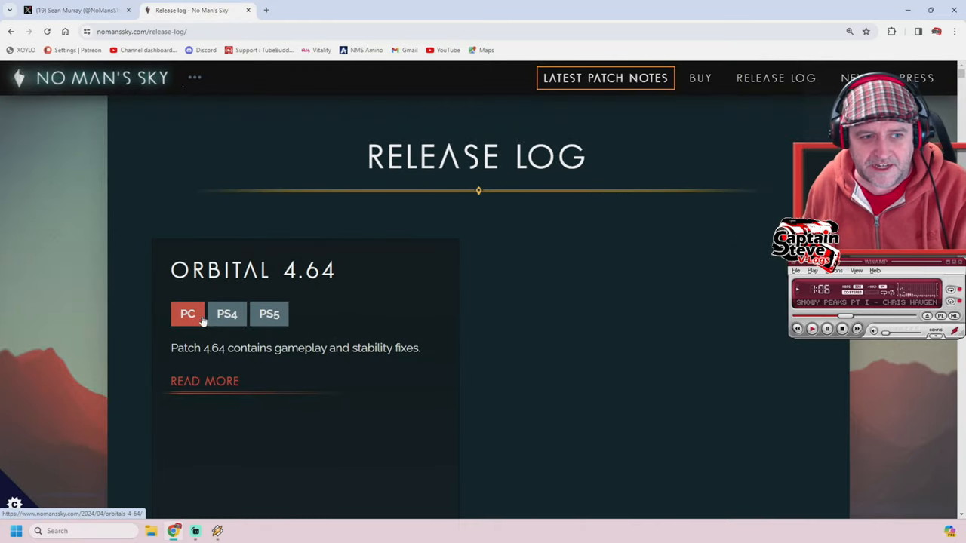
mouse_move(236, 348)
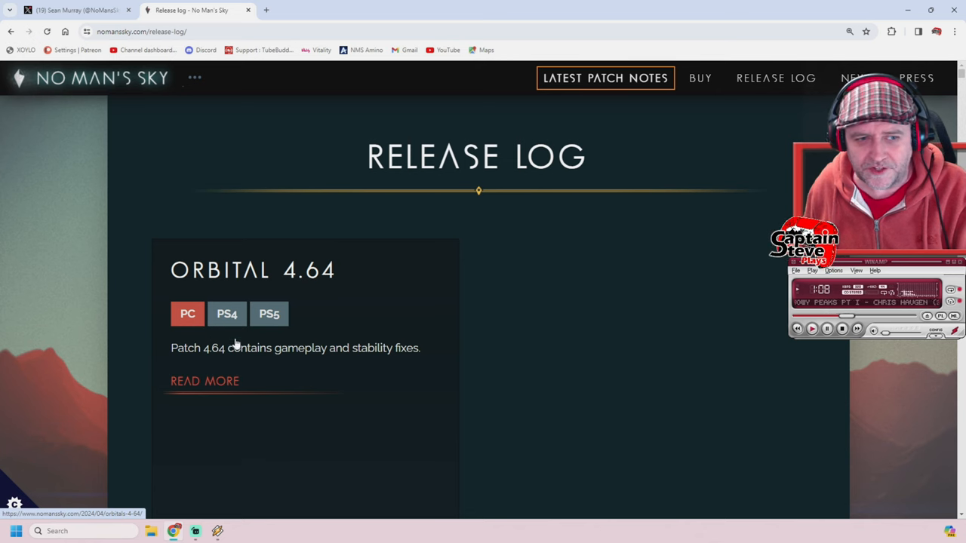
mouse_move(320, 317)
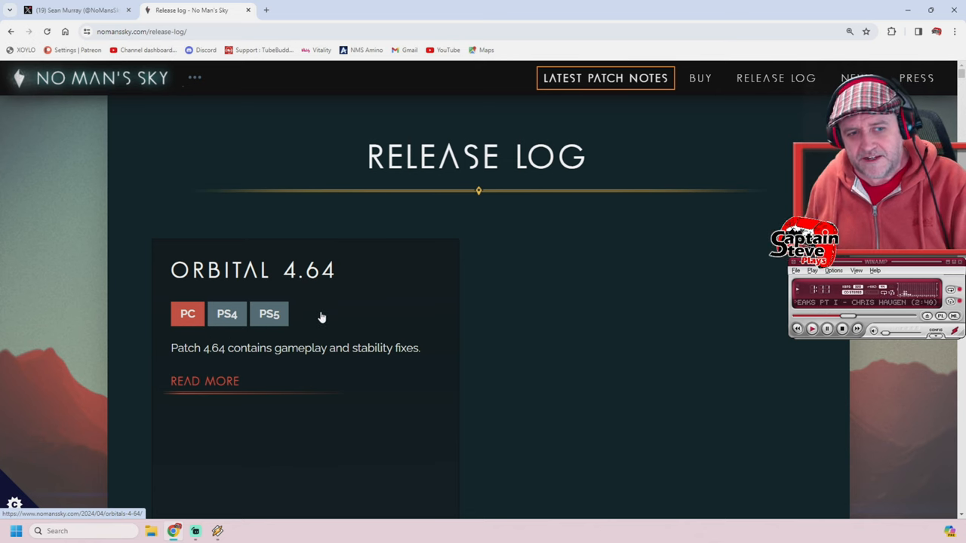
mouse_move(453, 320)
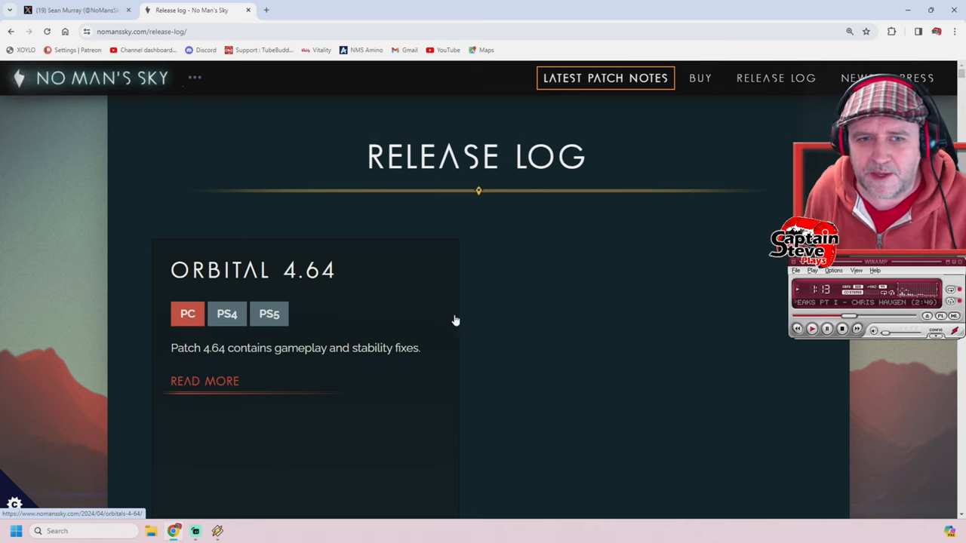
scroll(down, 3)
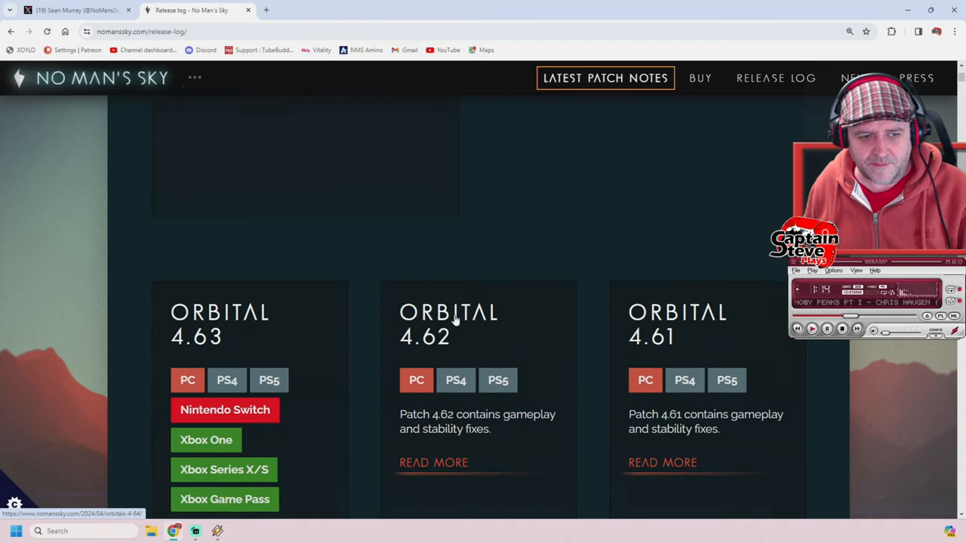
scroll(down, 3)
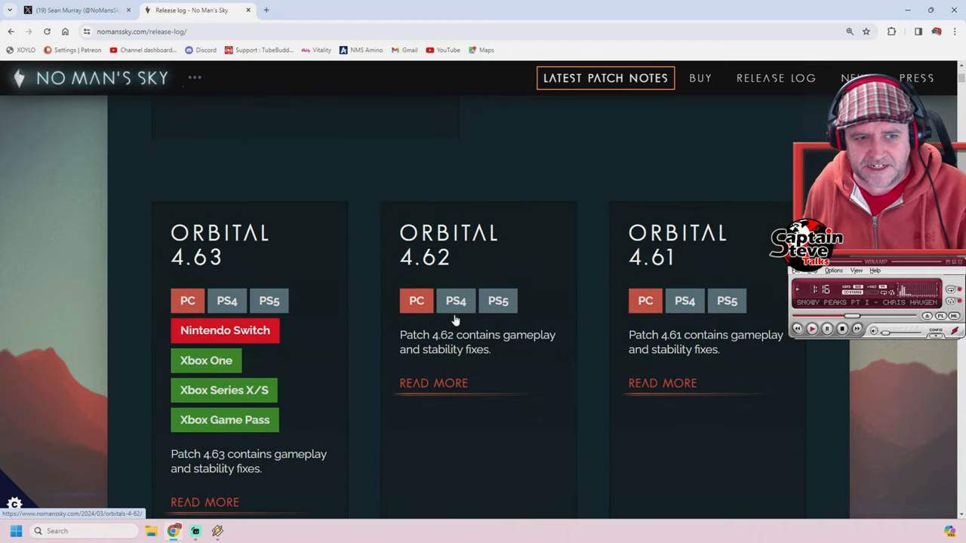
mouse_move(373, 353)
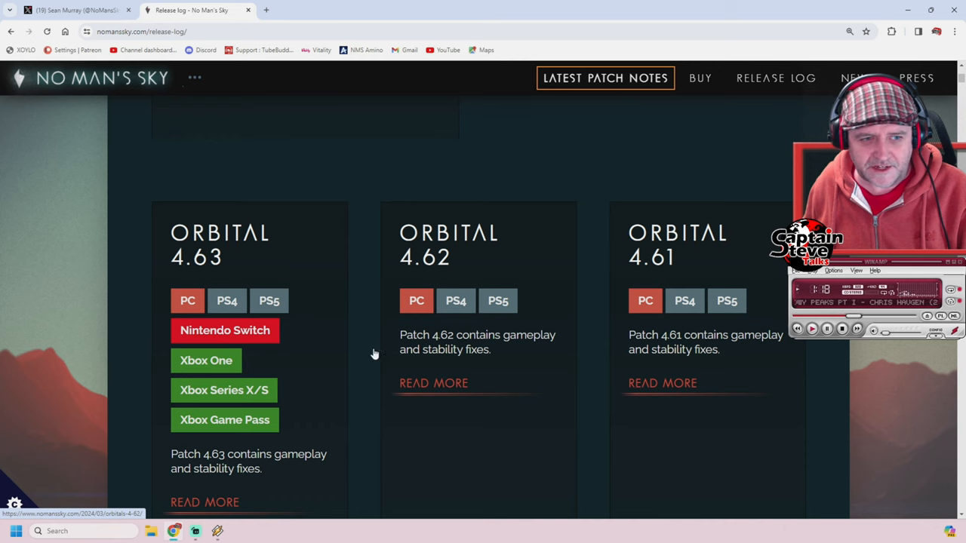
scroll(down, 3)
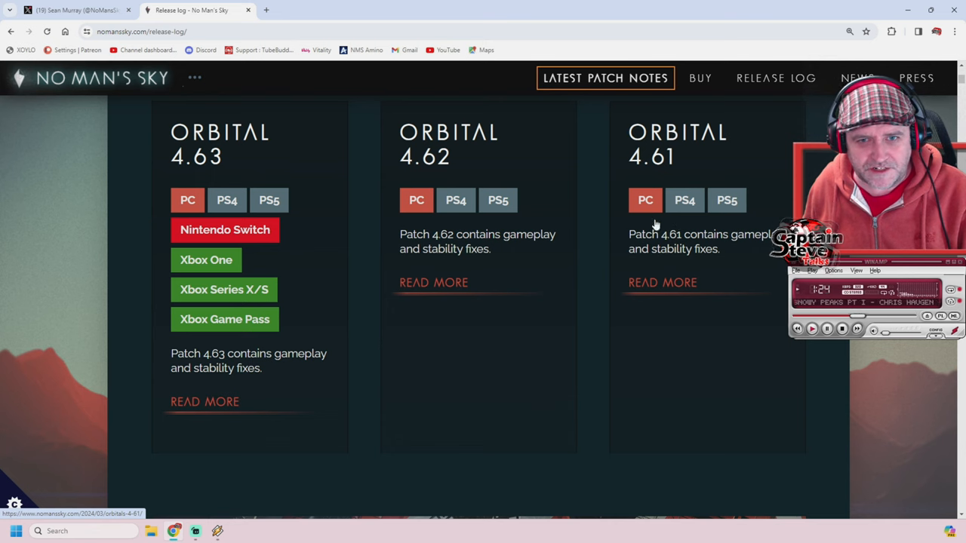
scroll(down, 3)
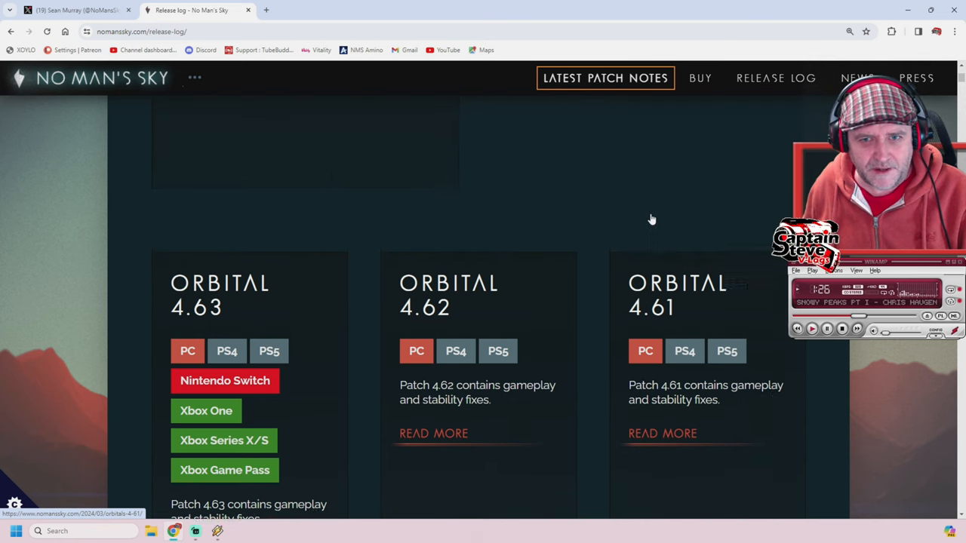
scroll(down, 3)
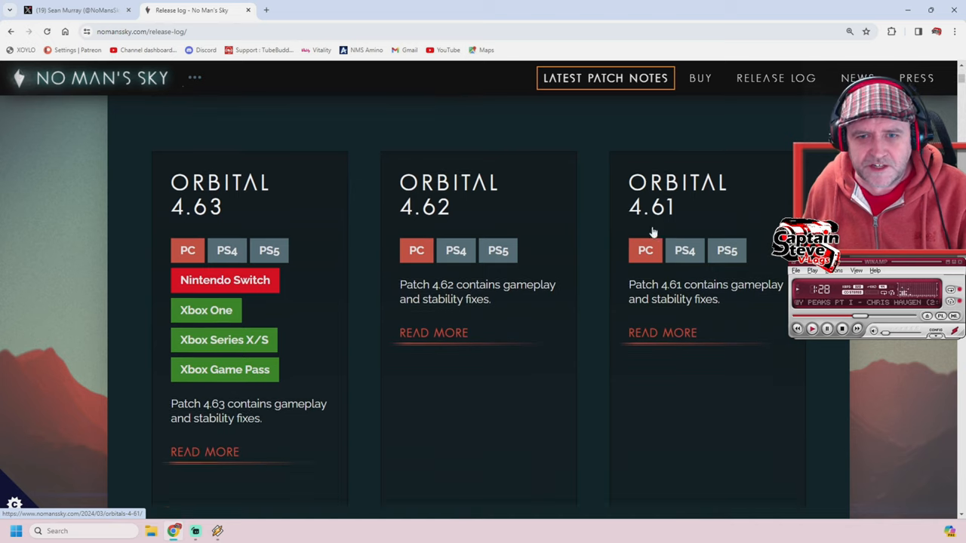
mouse_move(377, 132)
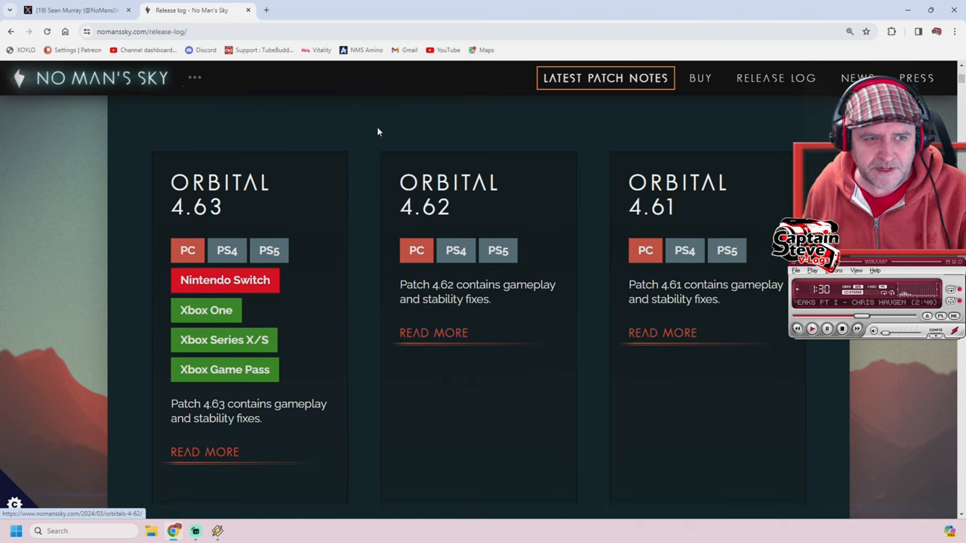
Browse further down to the Orbital Update entry, then come back up toward Orbital 4.64 at the top.
scroll(up, 3)
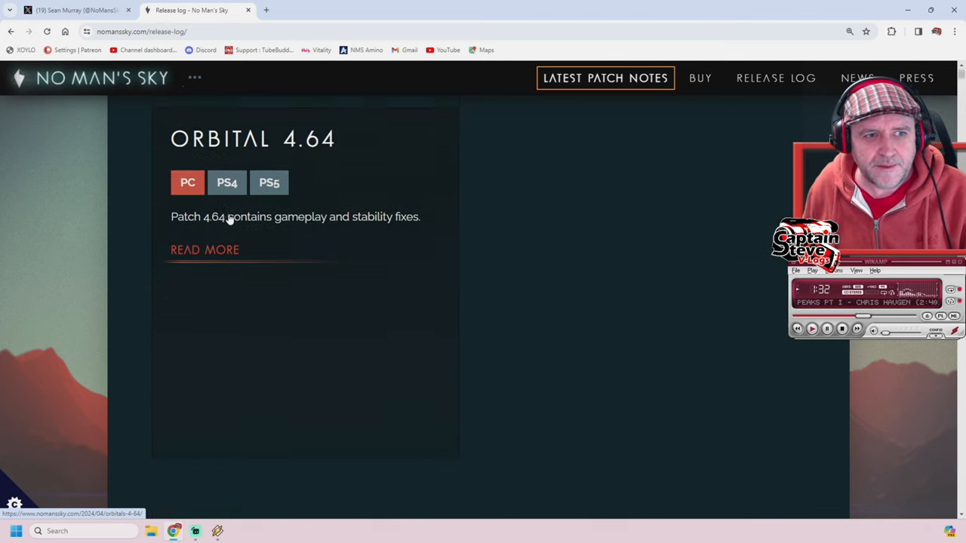
scroll(down, 3)
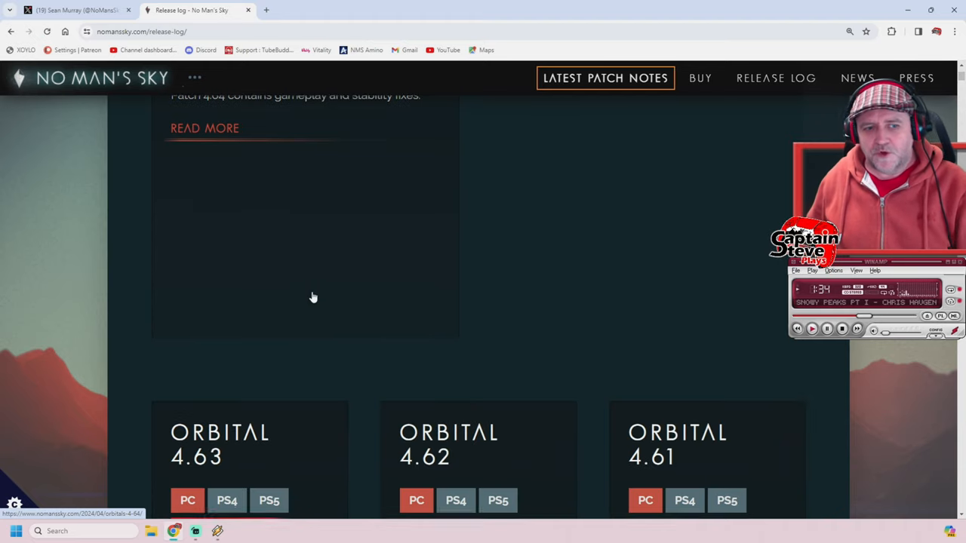
scroll(down, 3)
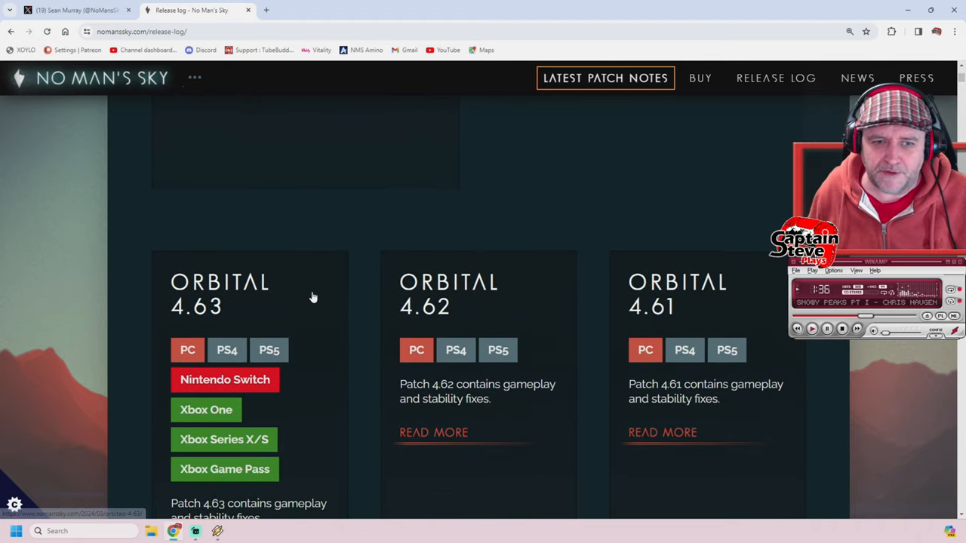
scroll(down, 3)
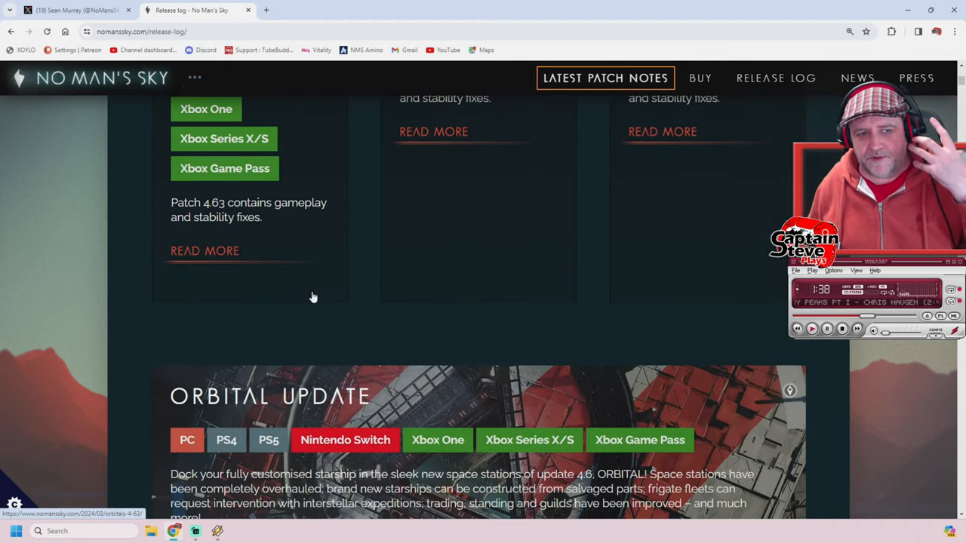
scroll(down, 3)
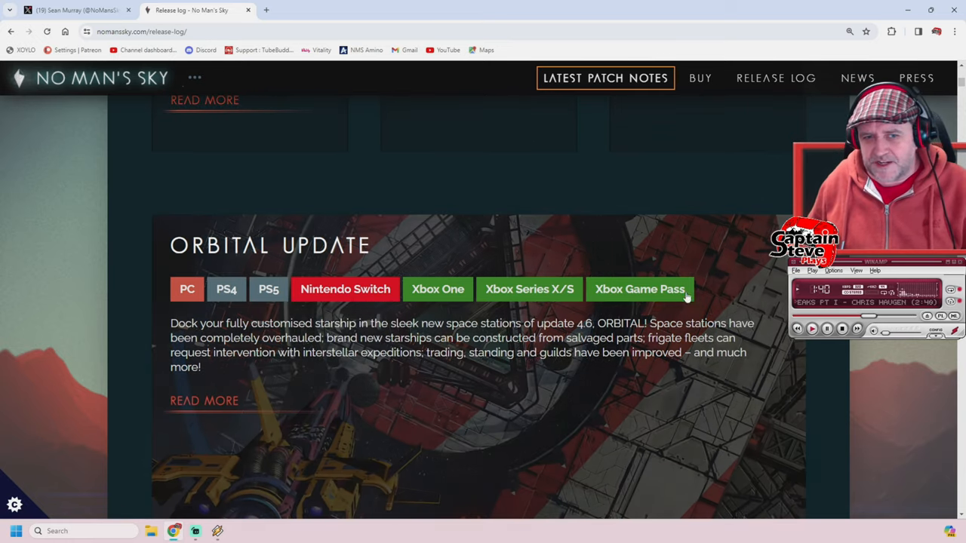
scroll(down, 3)
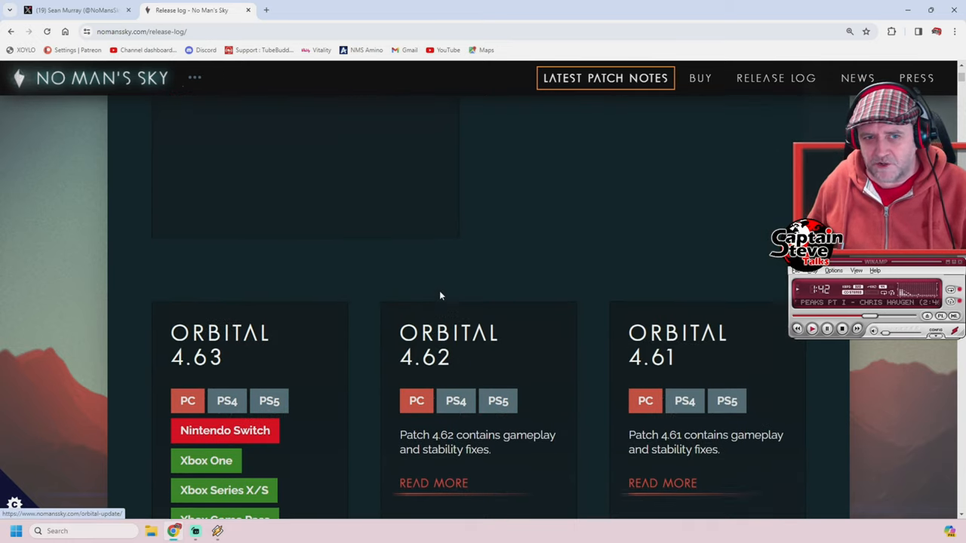
scroll(up, 3)
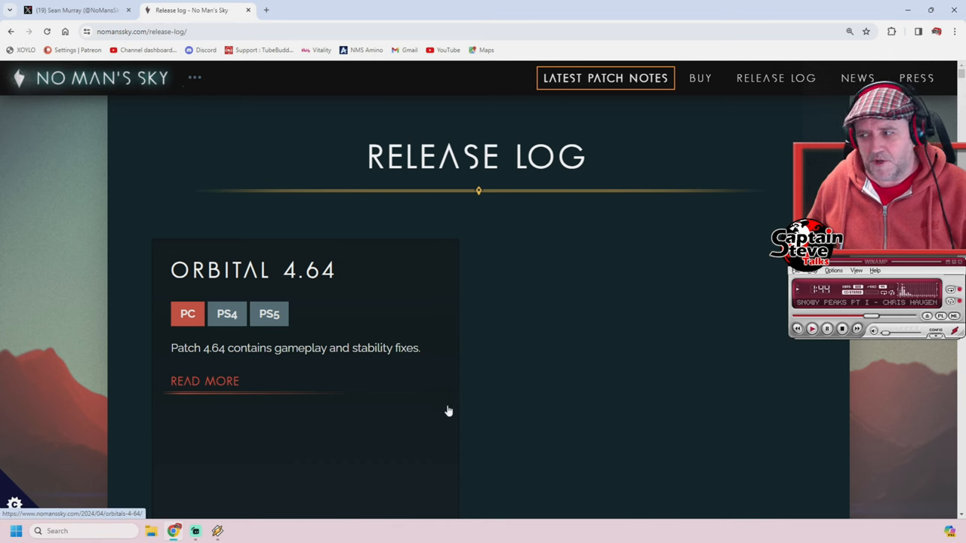